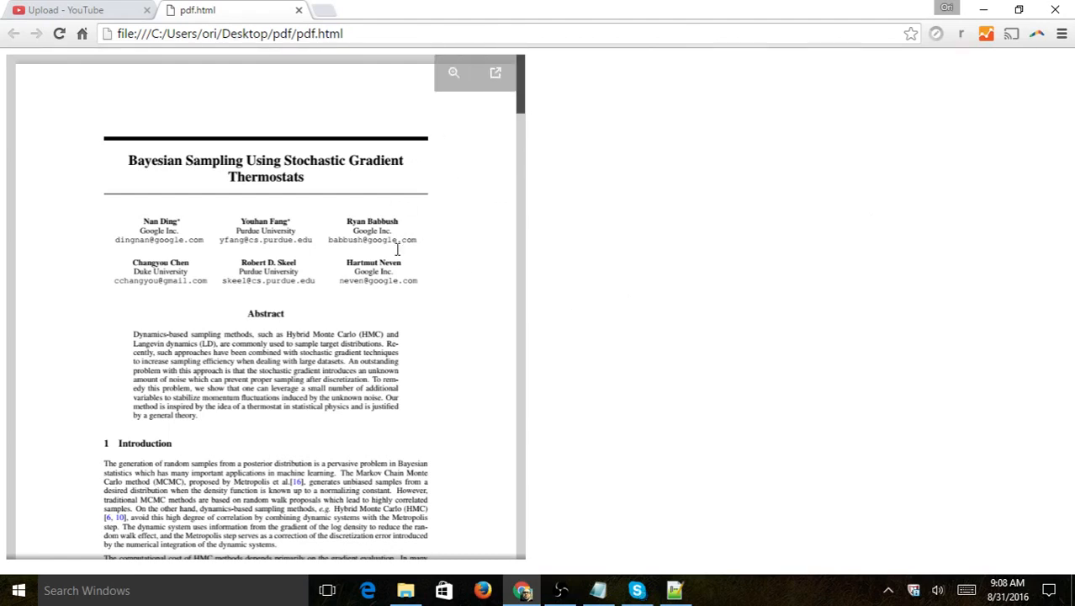
mouse_move(545, 179)
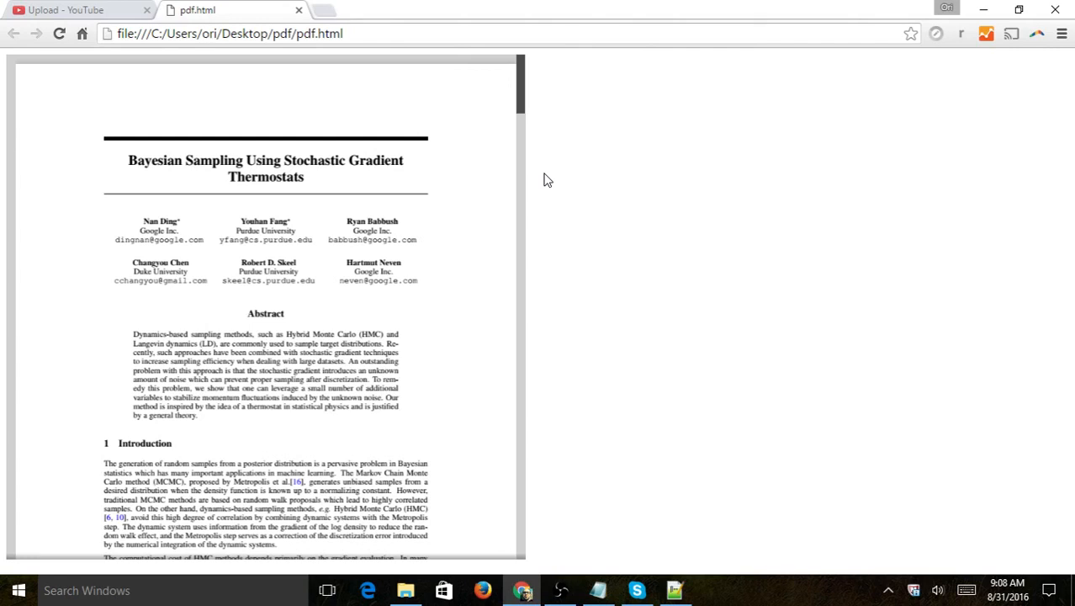
mouse_move(588, 159)
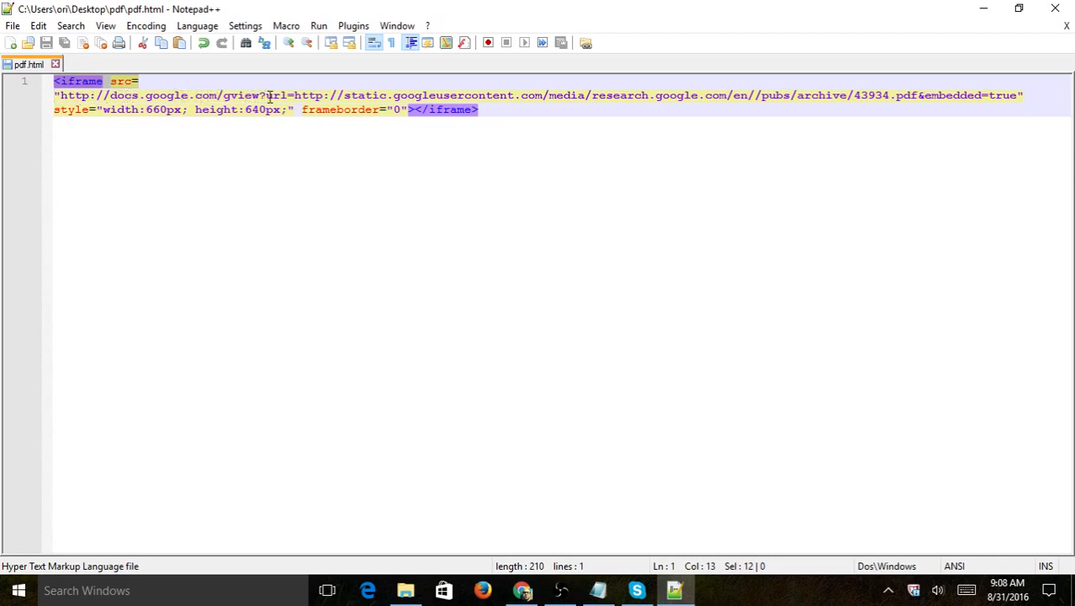
Step: Highlight the PDF address in the iframe's viewer link, then return to the rendered page in Chrome
left_click(376, 94)
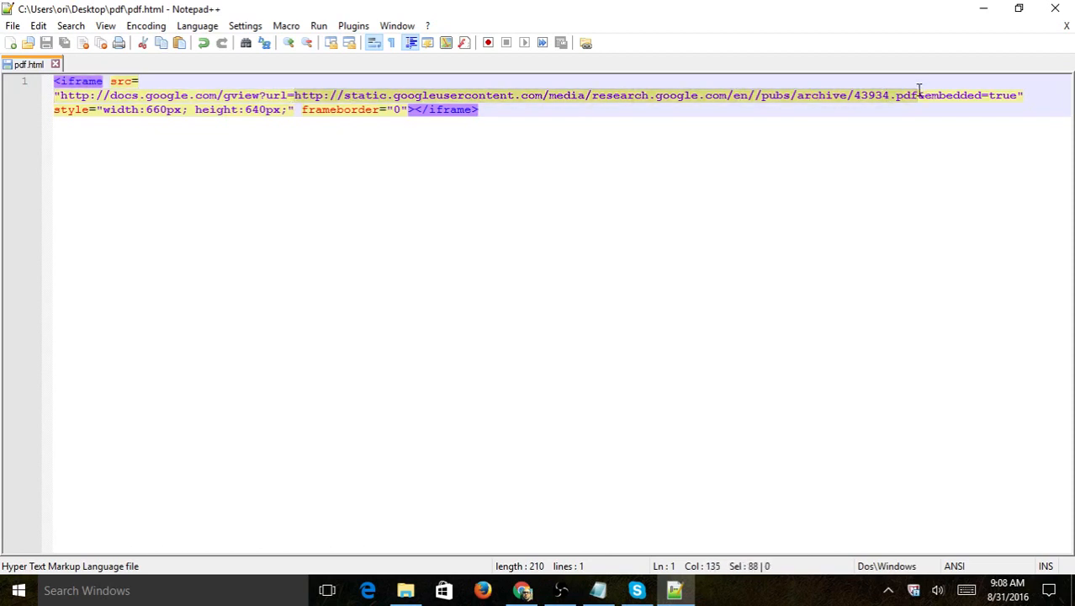
mouse_move(1029, 104)
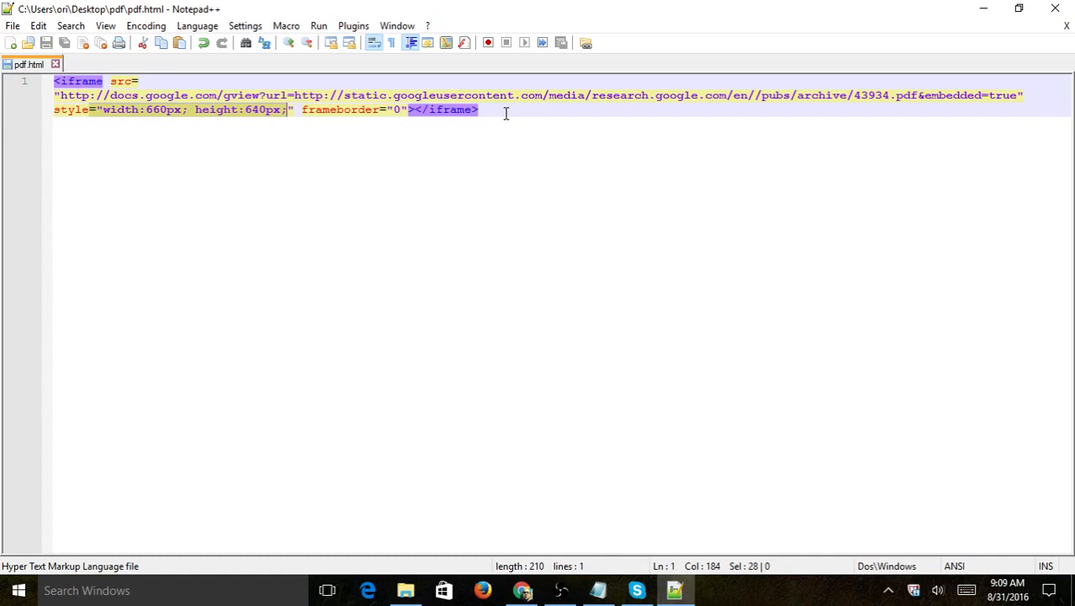
left_click(522, 589)
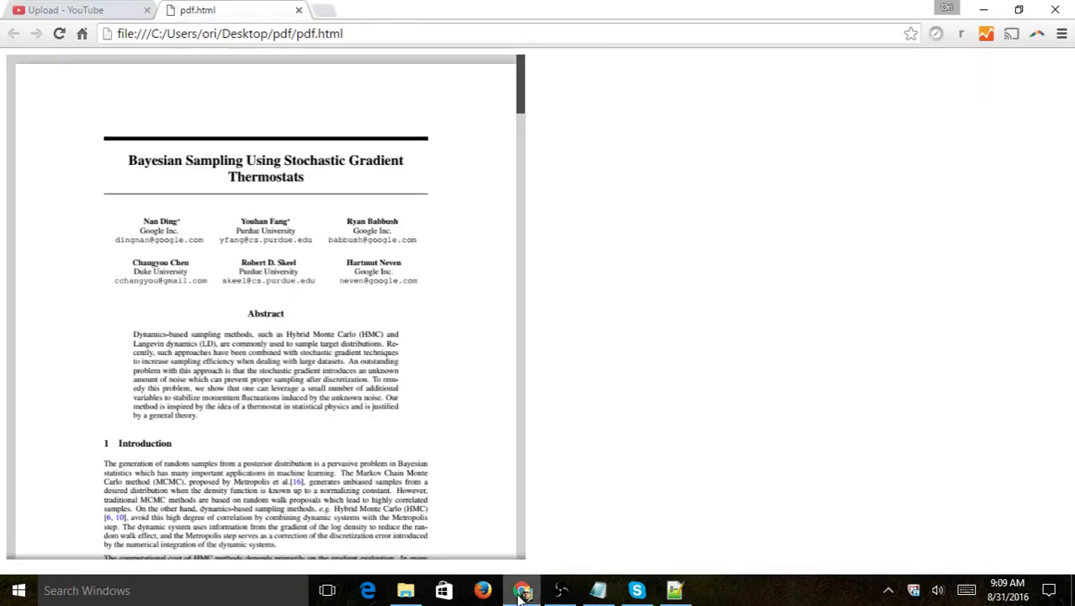
mouse_move(551, 114)
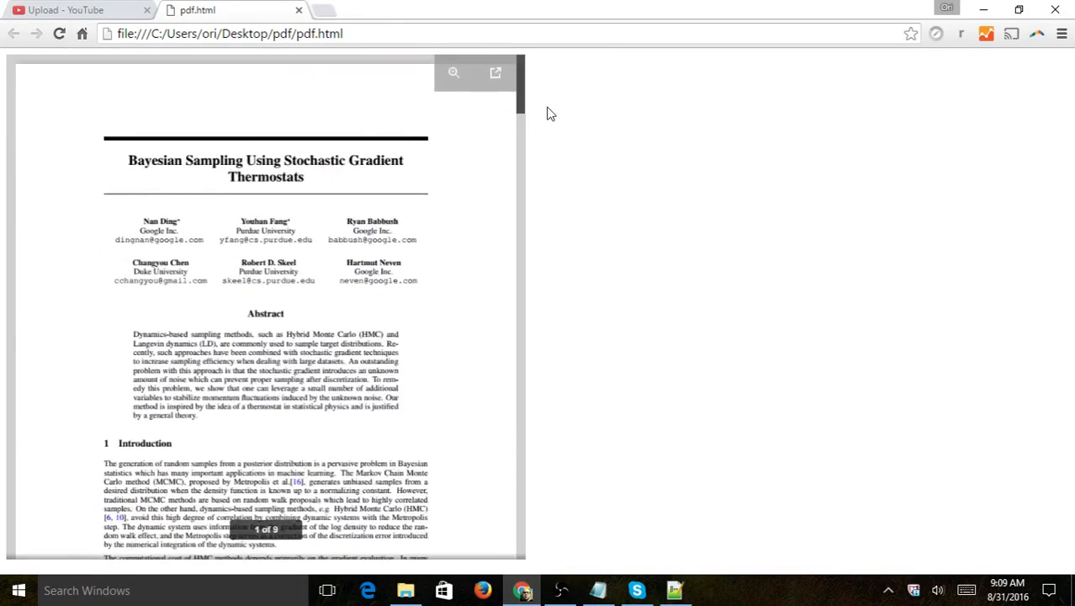